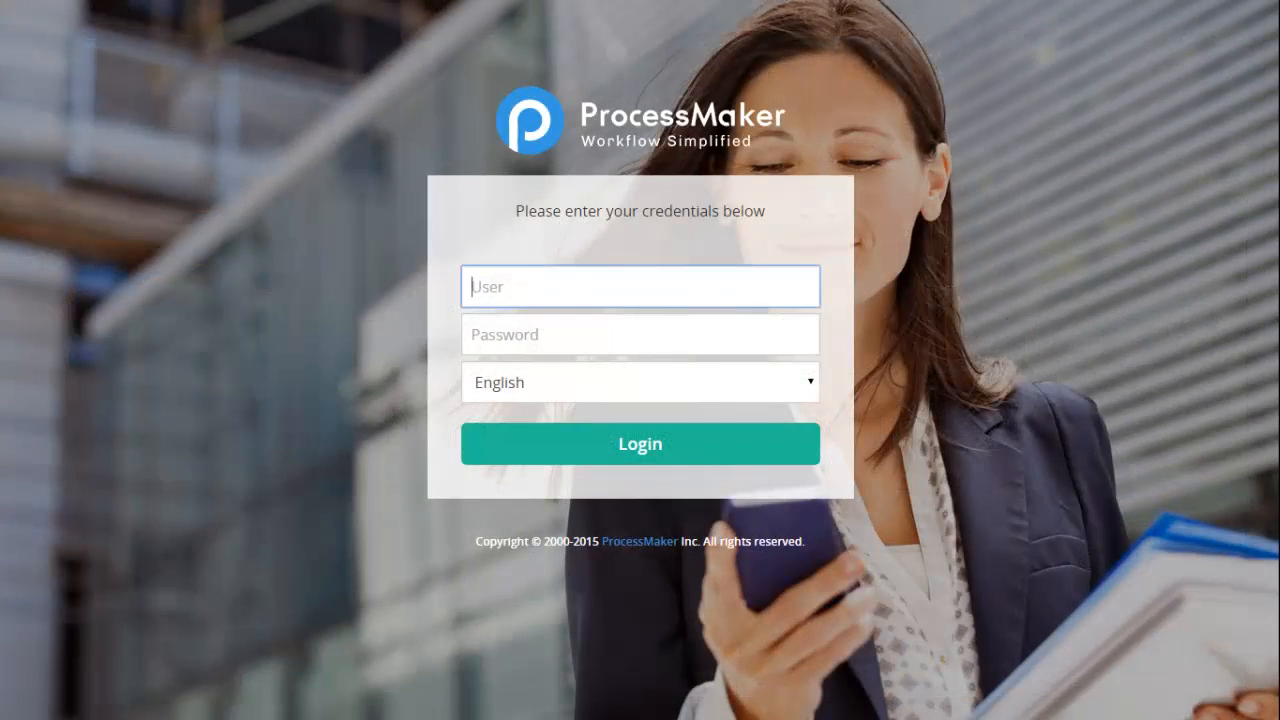
# Enter 'admin' as the administrator user name on the ProcessMaker login page
pyautogui.write('admin')
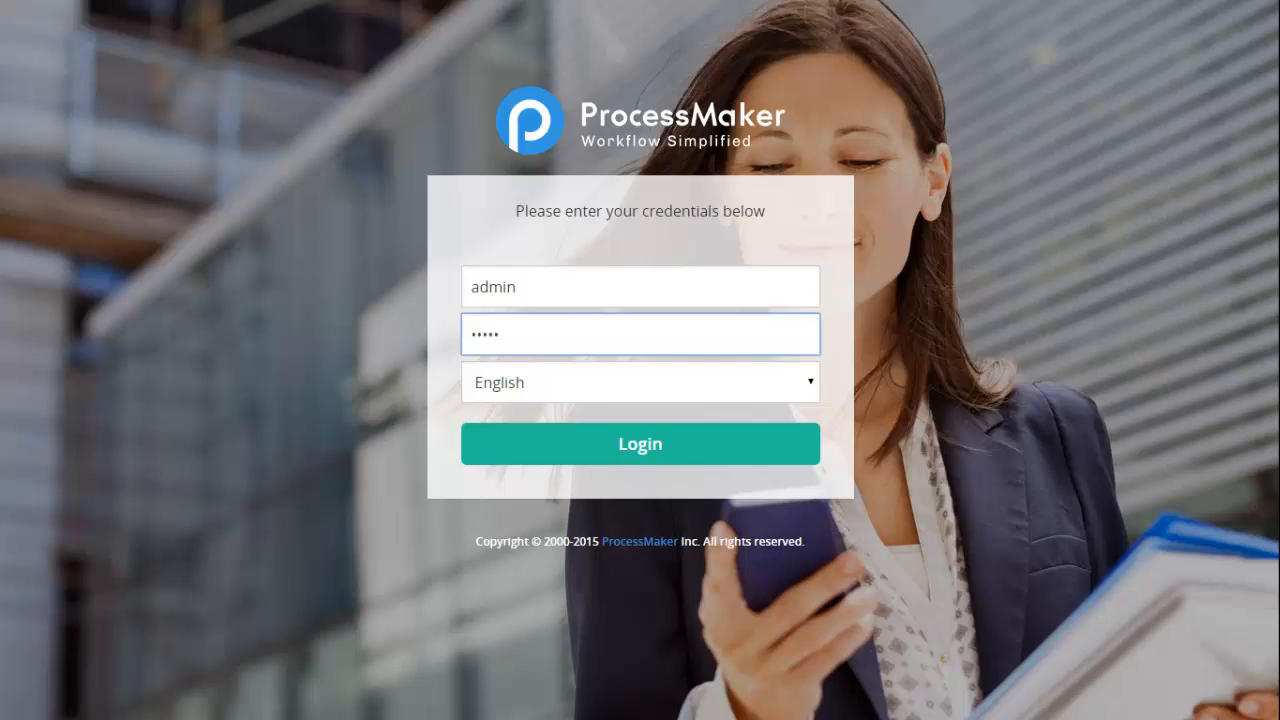
# Log in and connect Approve Order through the Approved? gateway to the lower gateway
pyautogui.click(640, 443)
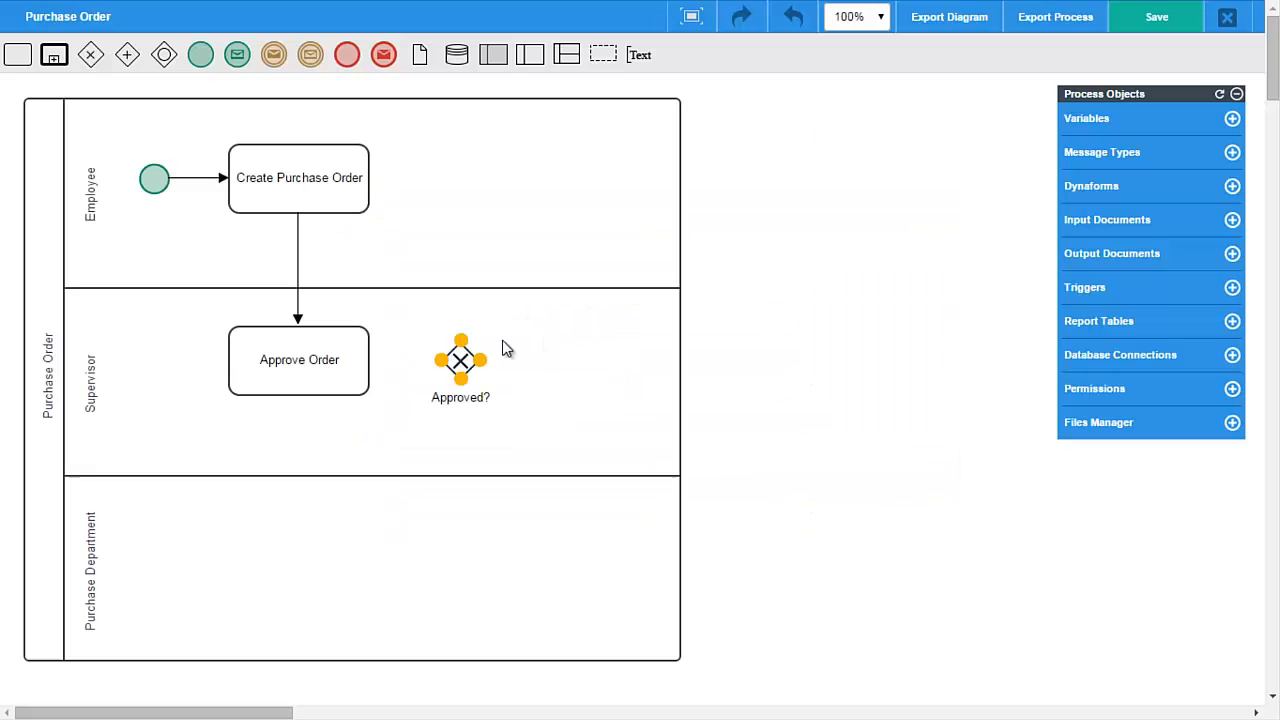
pyautogui.click(1156, 17)
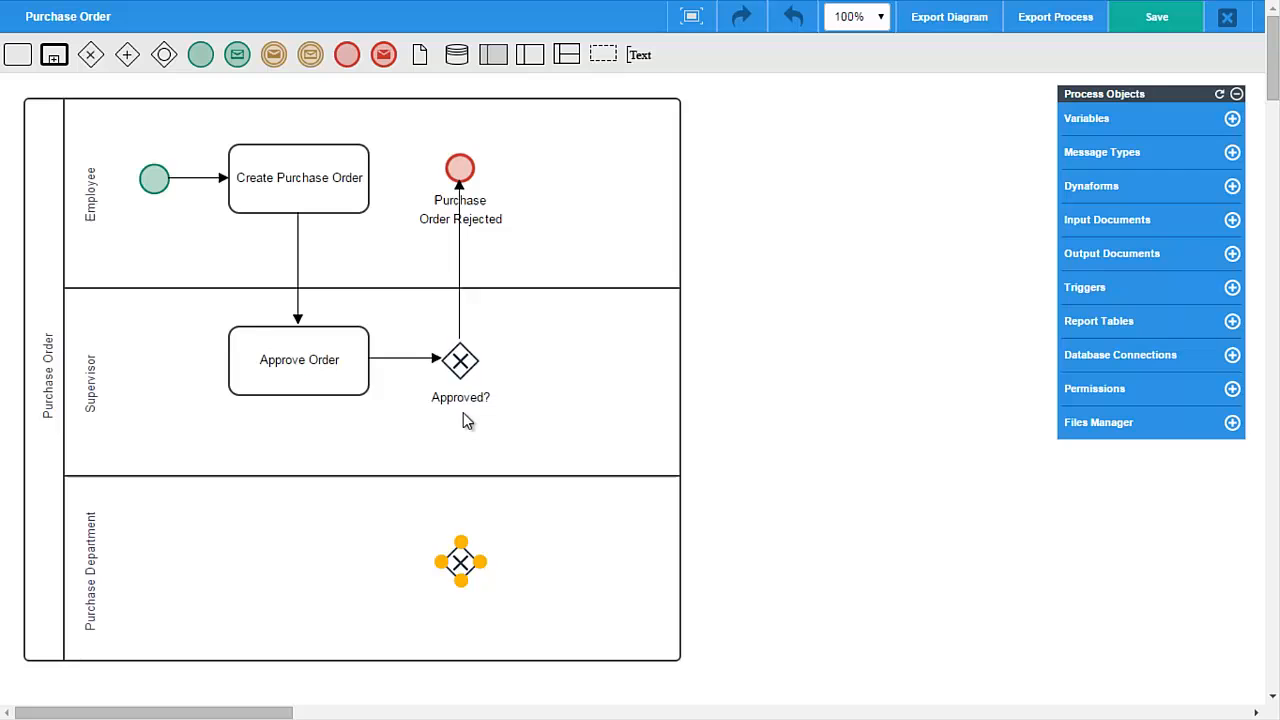
pyautogui.click(1157, 17)
pyautogui.write('Send Purchase Order to Supplier')
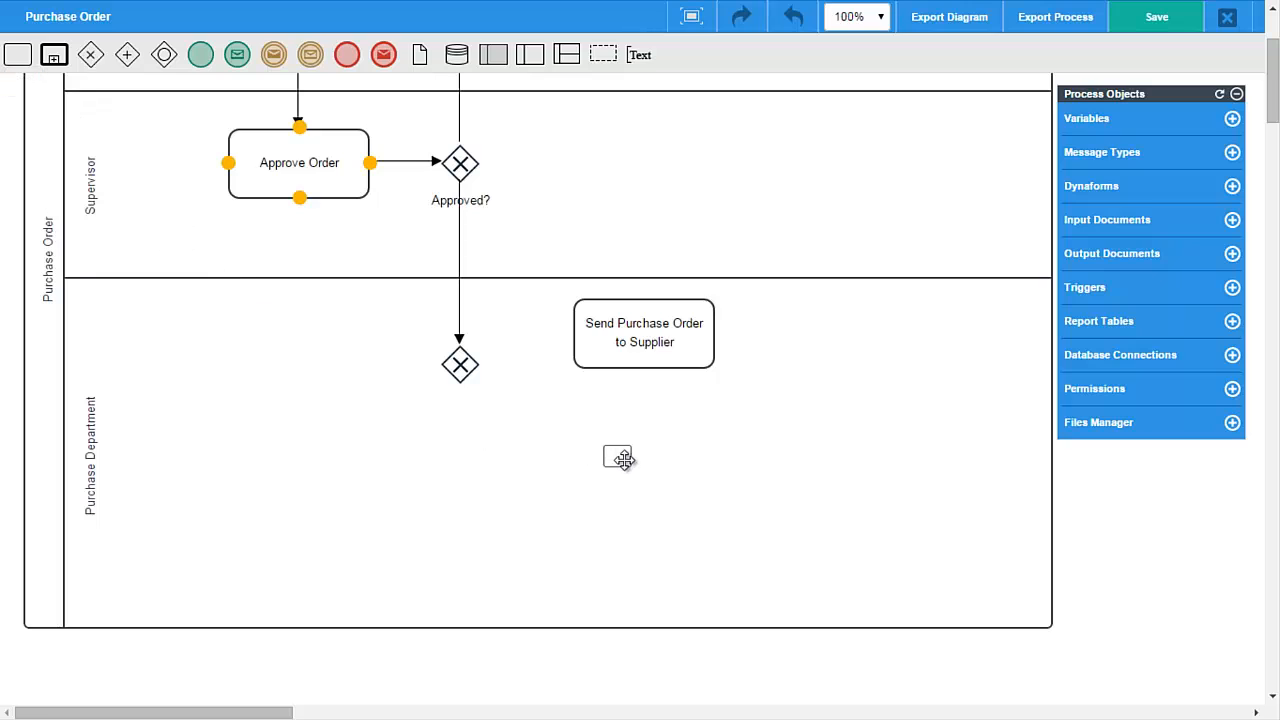
# Connect the gateway to Send Purchase Order to Supplier and join both purchase tasks into one gateway
pyautogui.click(1159, 17)
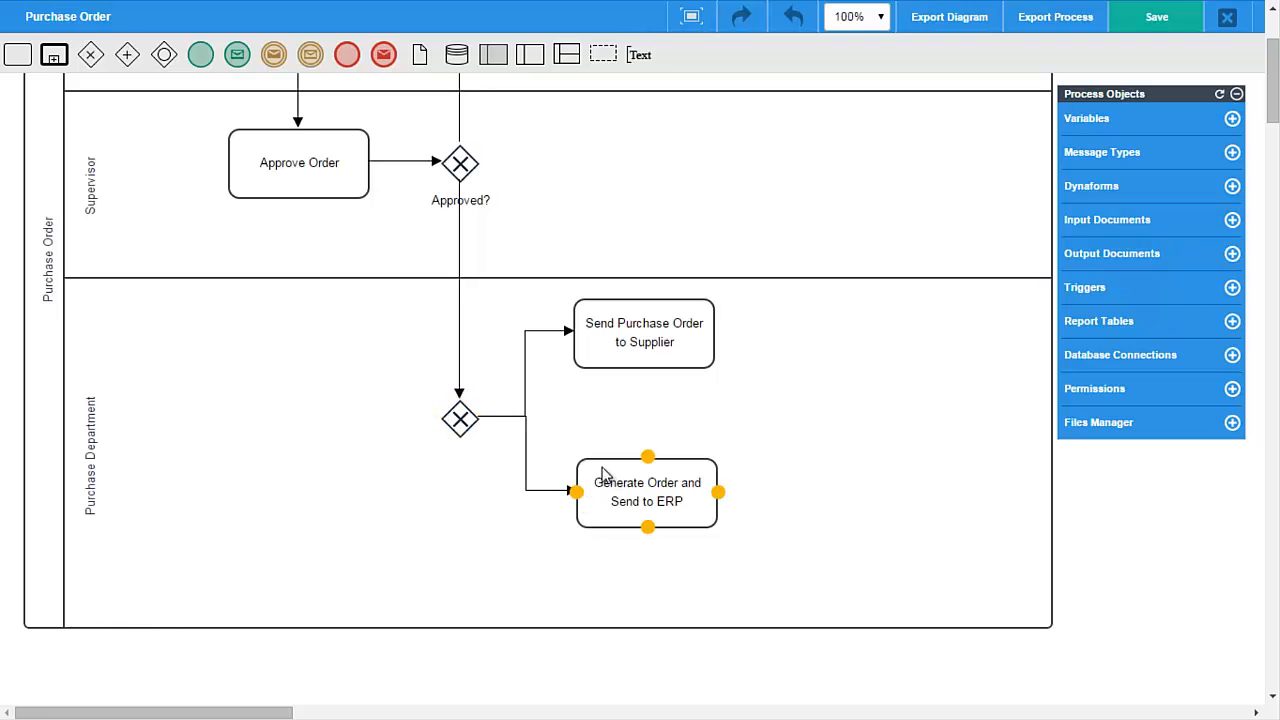
pyautogui.click(299, 162)
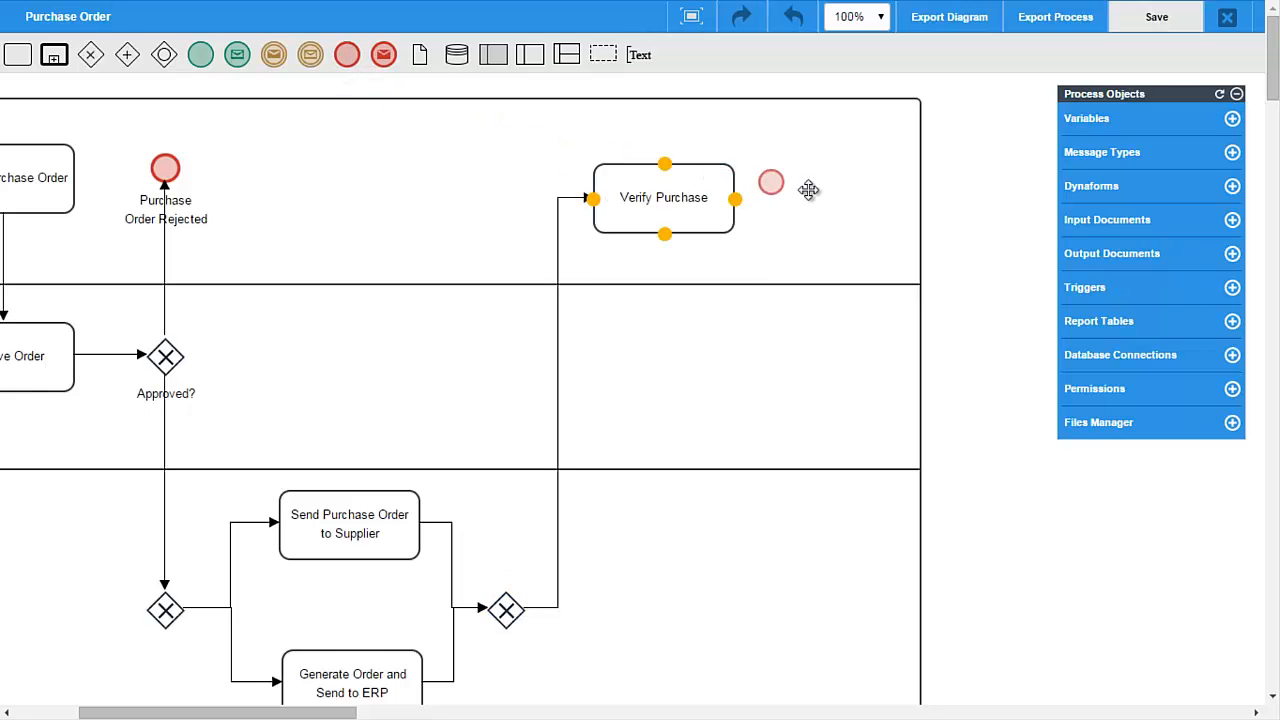
pyautogui.moveTo(770, 183); pyautogui.dragTo(851, 200)
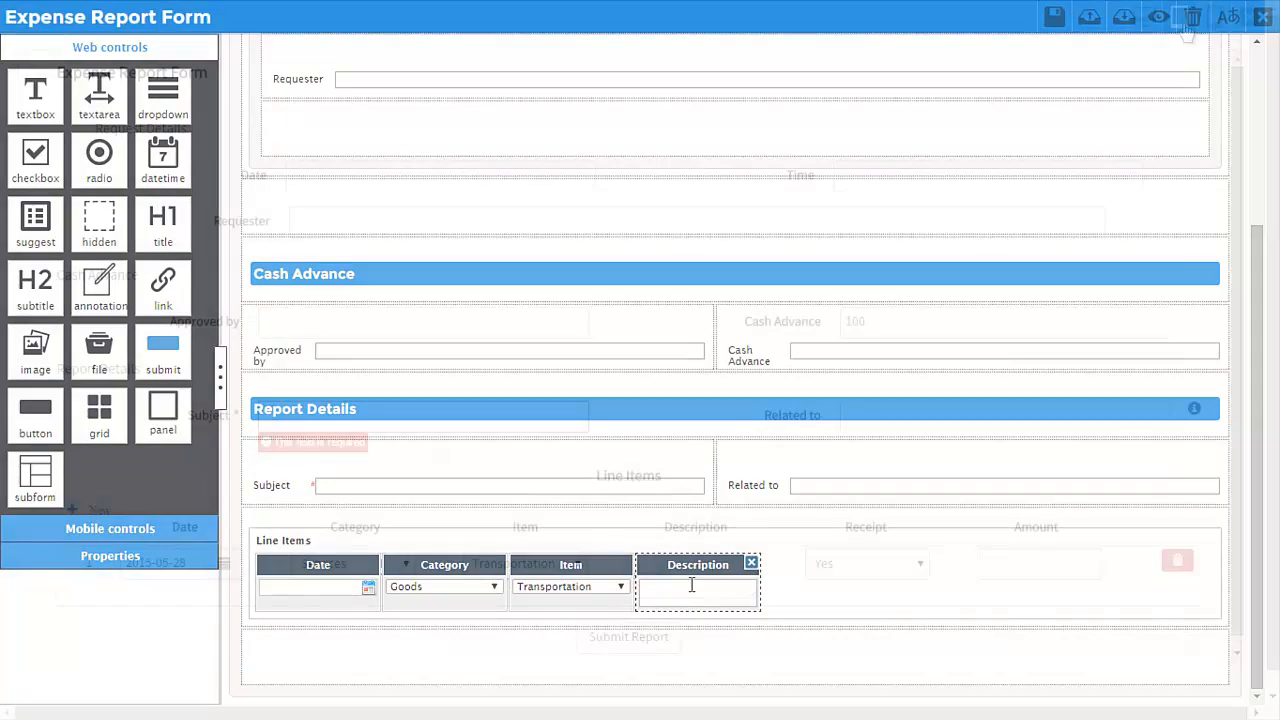
# Preview the Expense Report Form at tablet size, then start a new Expense Report Process case
pyautogui.click(1185, 20)
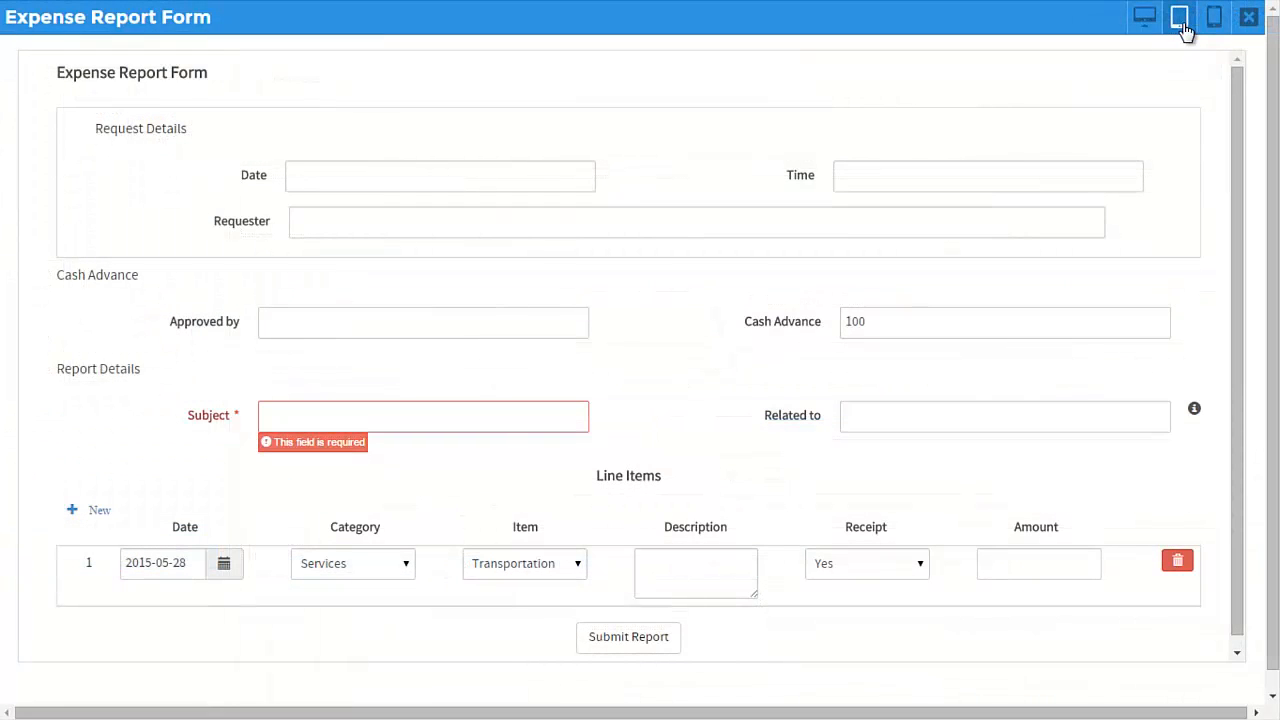
pyautogui.click(1213, 16)
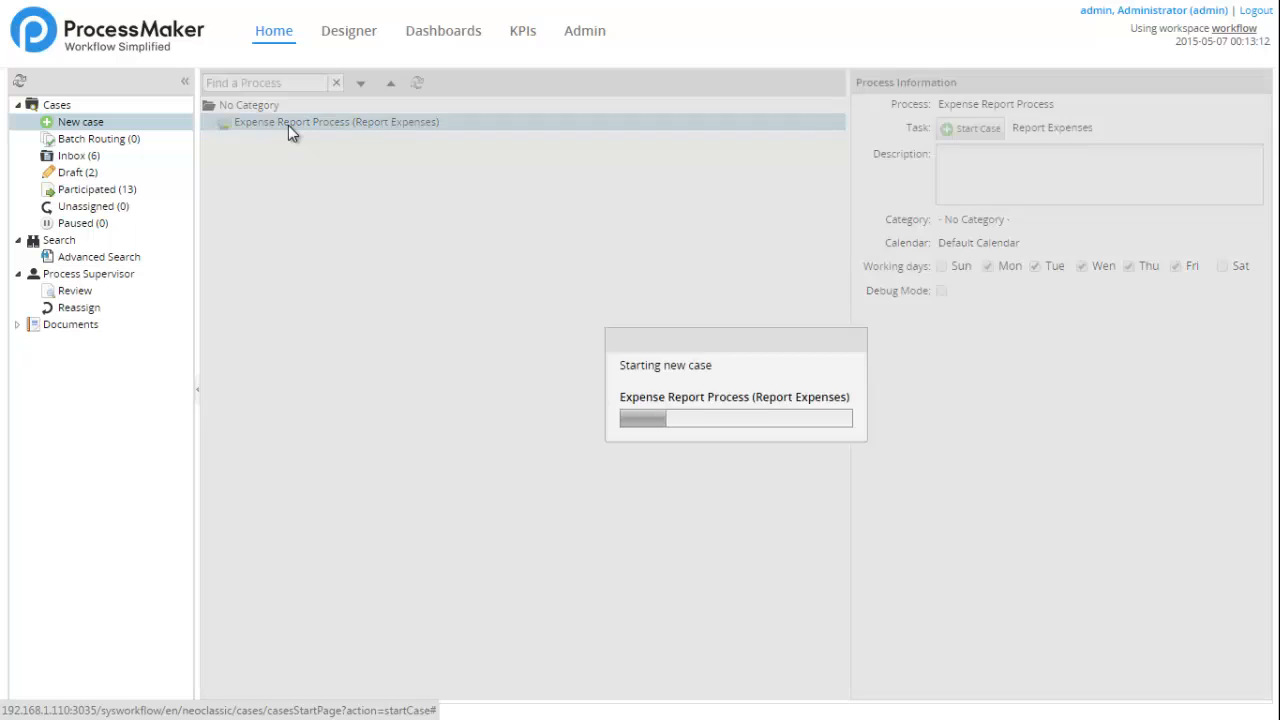
pyautogui.click(335, 122)
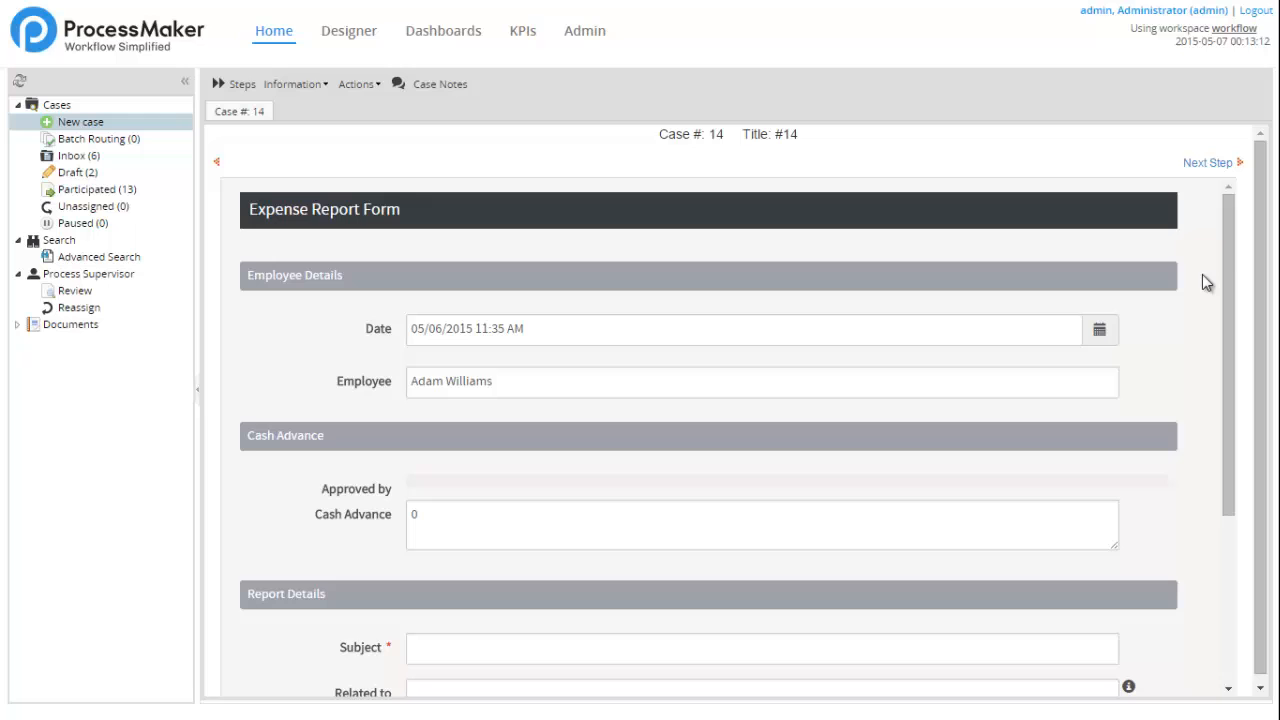
# Enter cash advance 250, subject 'Meeting with Customer in NY', and Related to 'Customer'
pyautogui.scroll(-3)
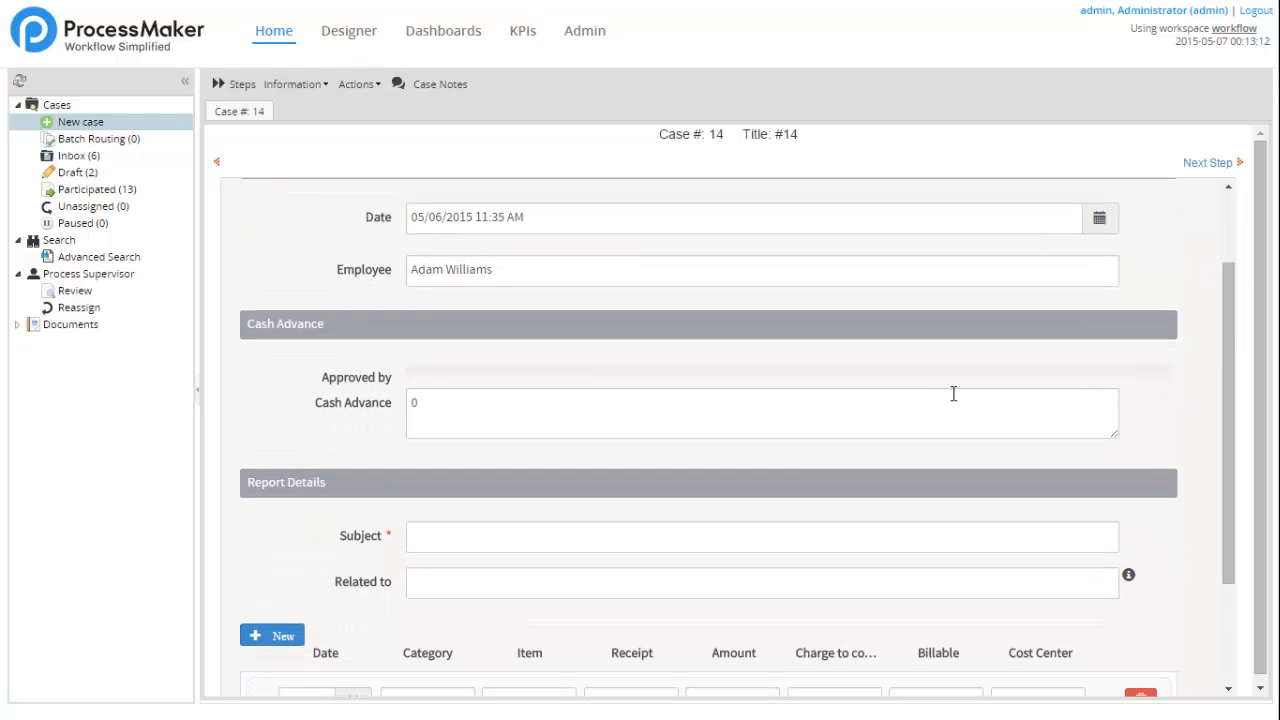
pyautogui.write('25')
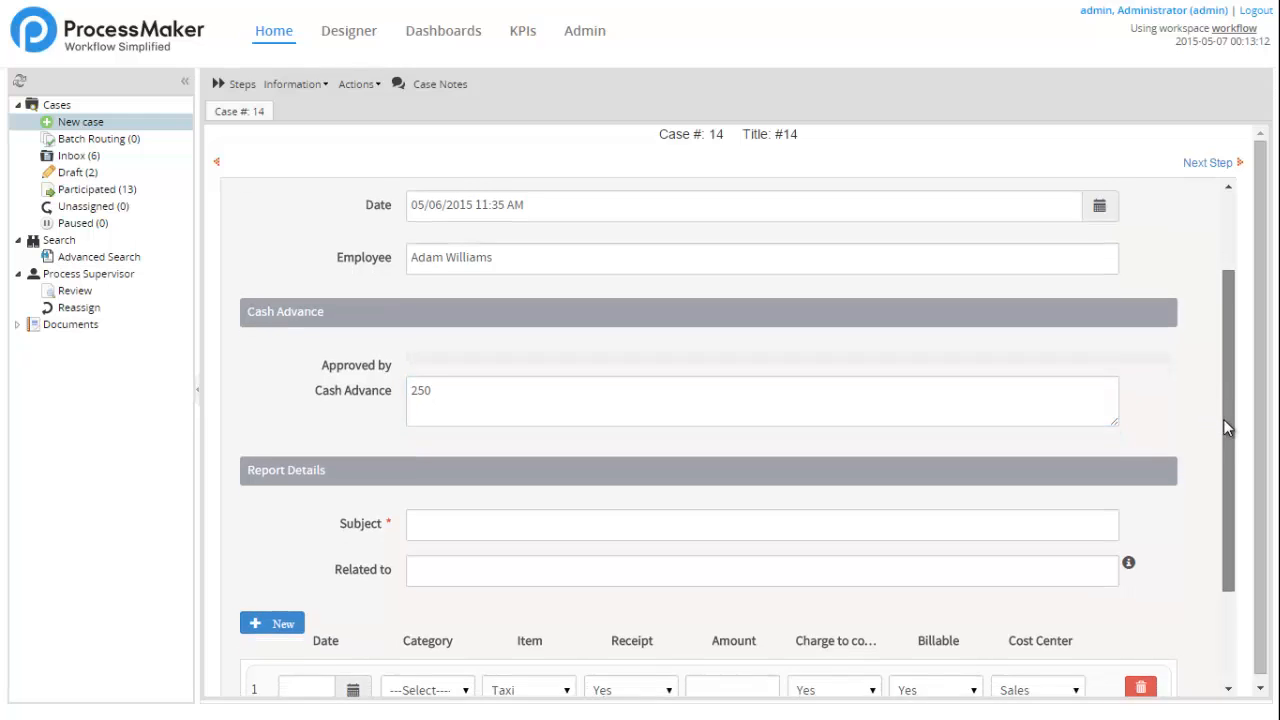
pyautogui.scroll(-3)
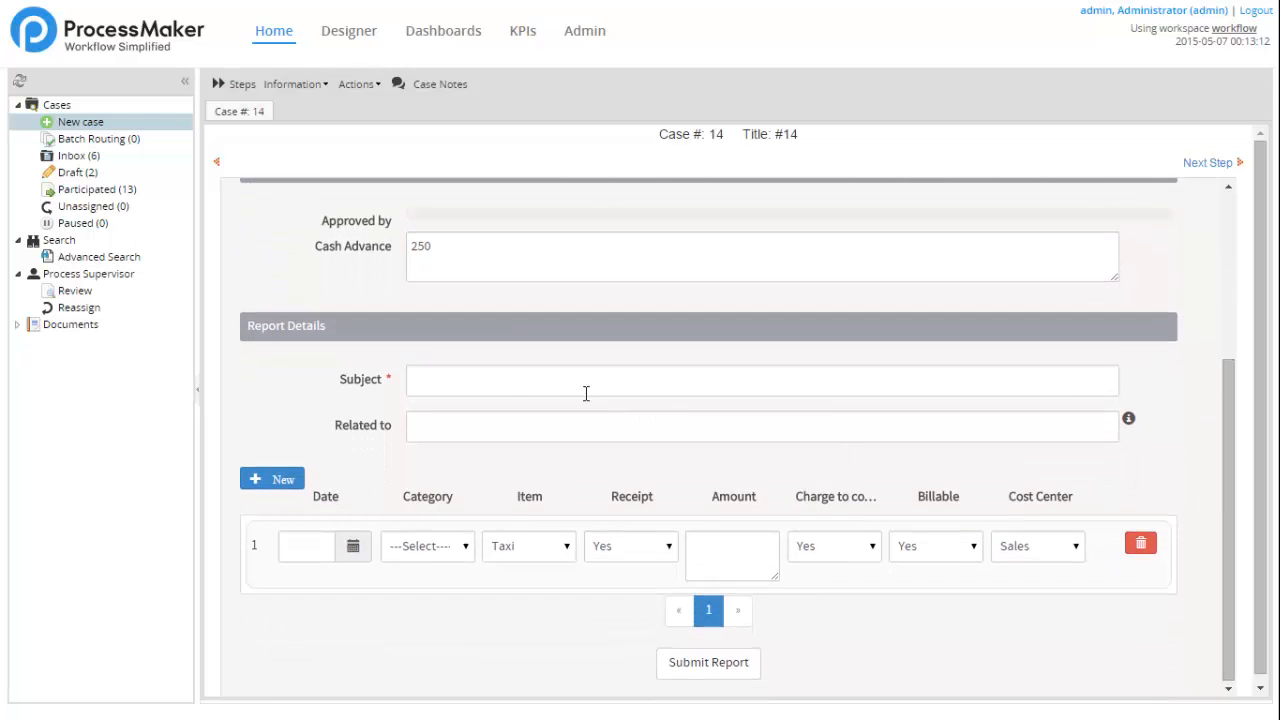
pyautogui.write('Meeting with Customer in NY')
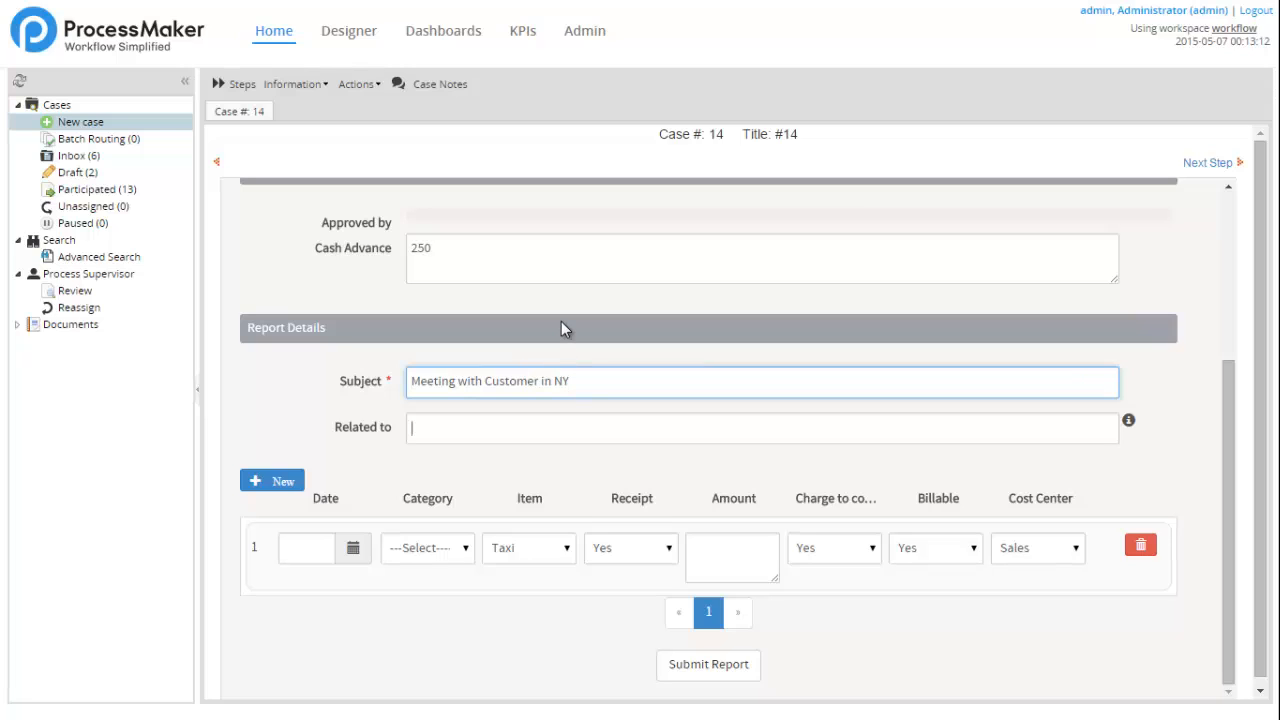
pyautogui.click(762, 427)
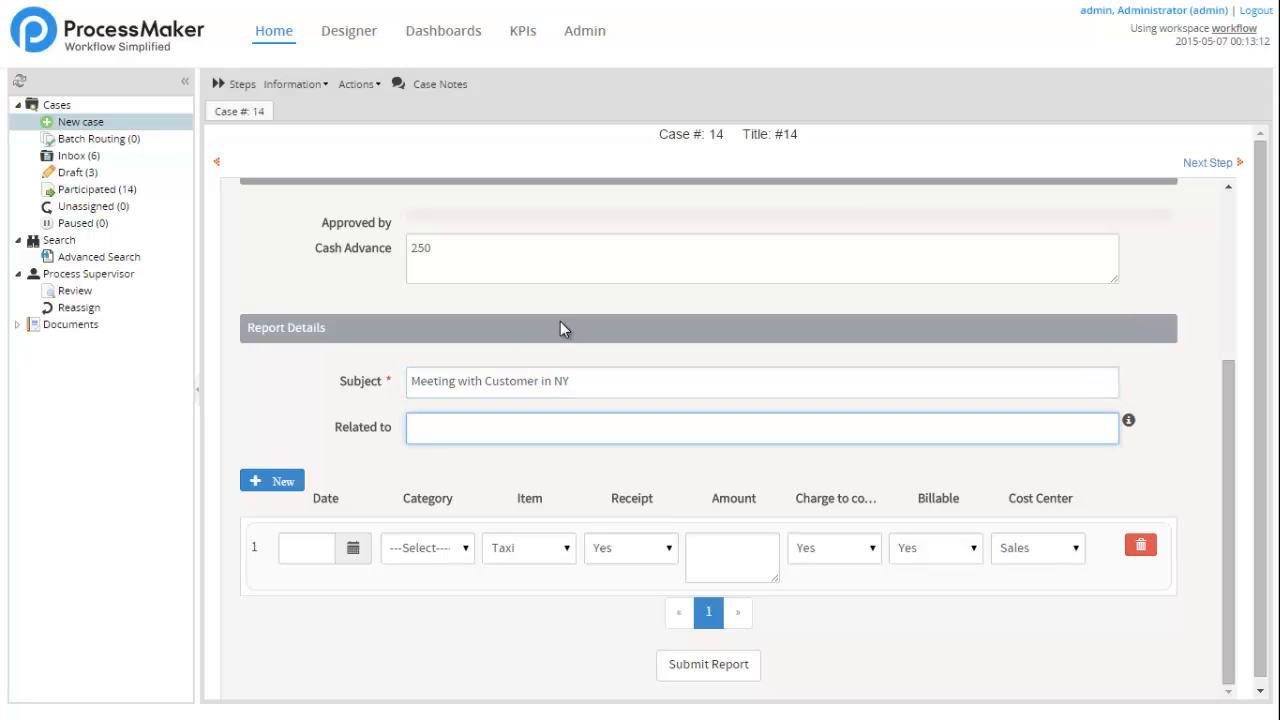
pyautogui.write('Customer')
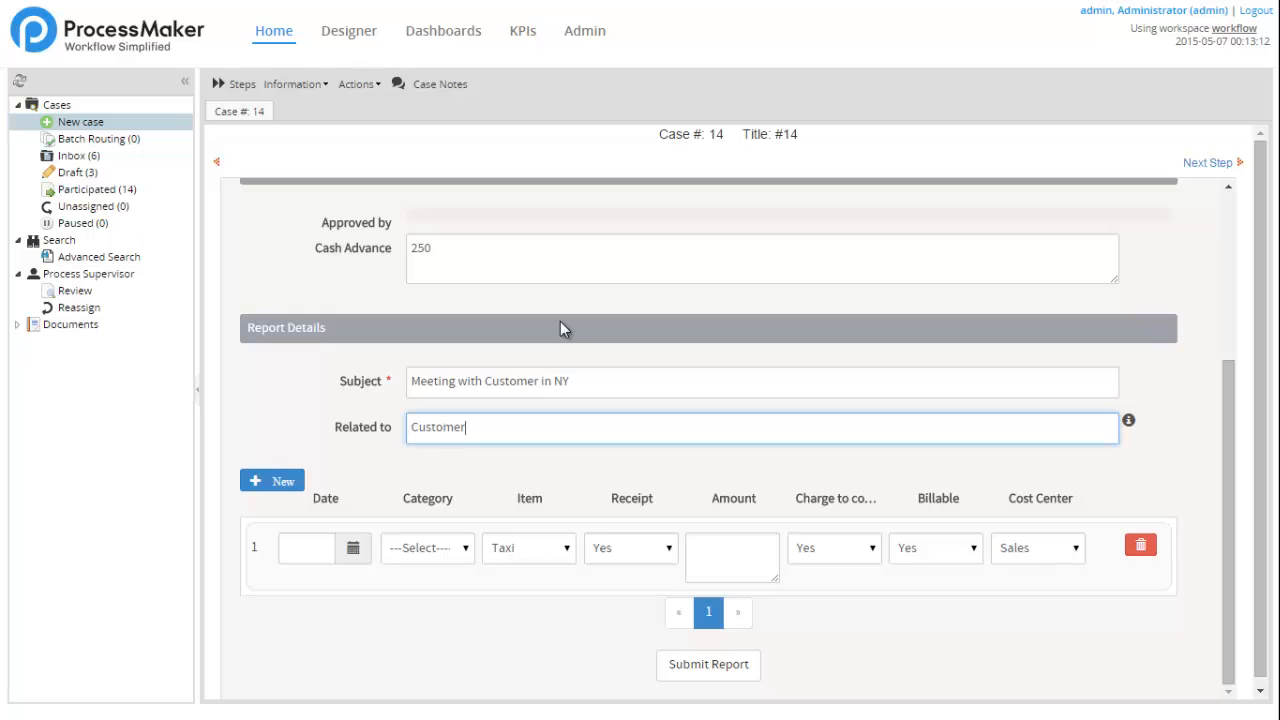
pyautogui.click(525, 31)
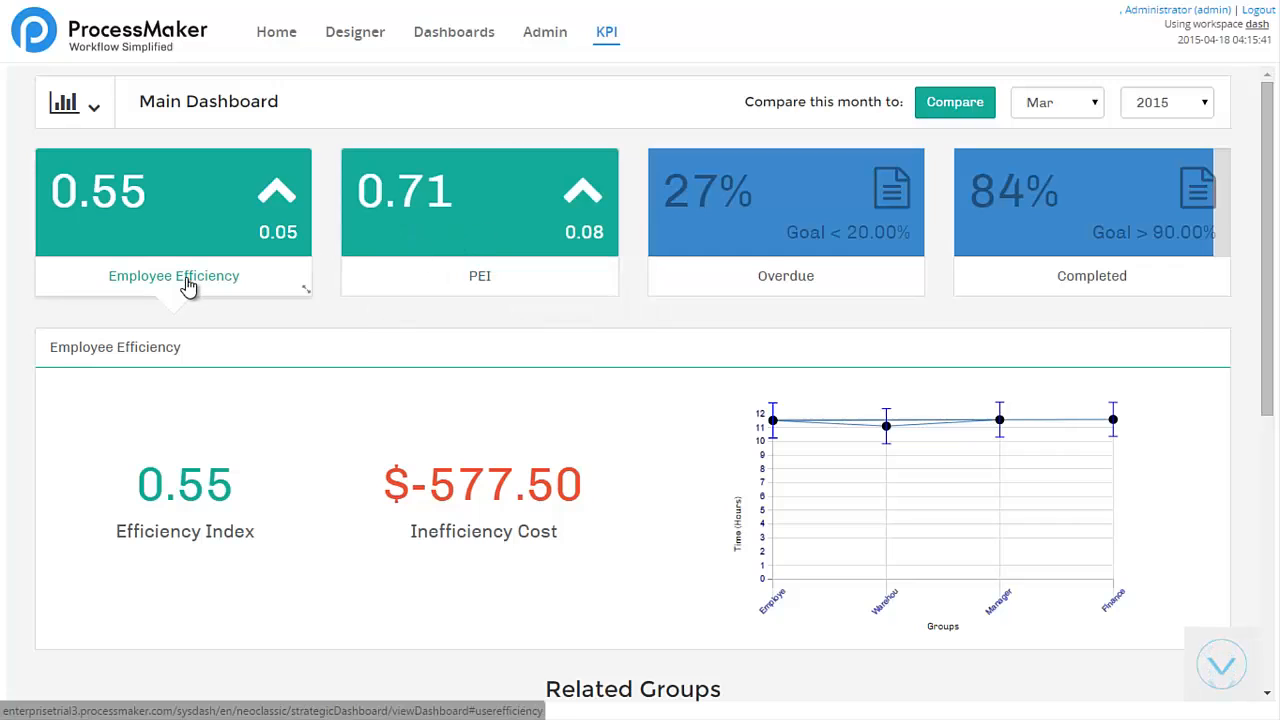
pyautogui.moveTo(794, 622)
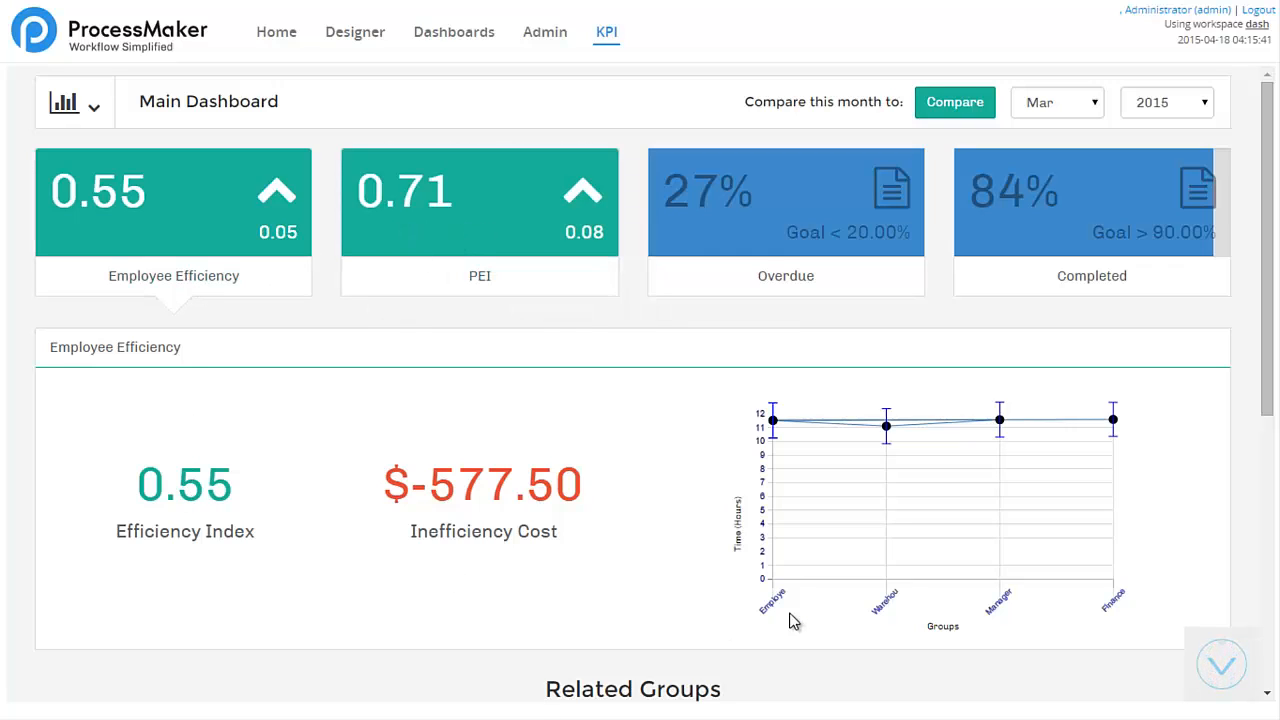
# Open the Employees group under Related Groups and scroll to its Related Users
pyautogui.scroll(-3)
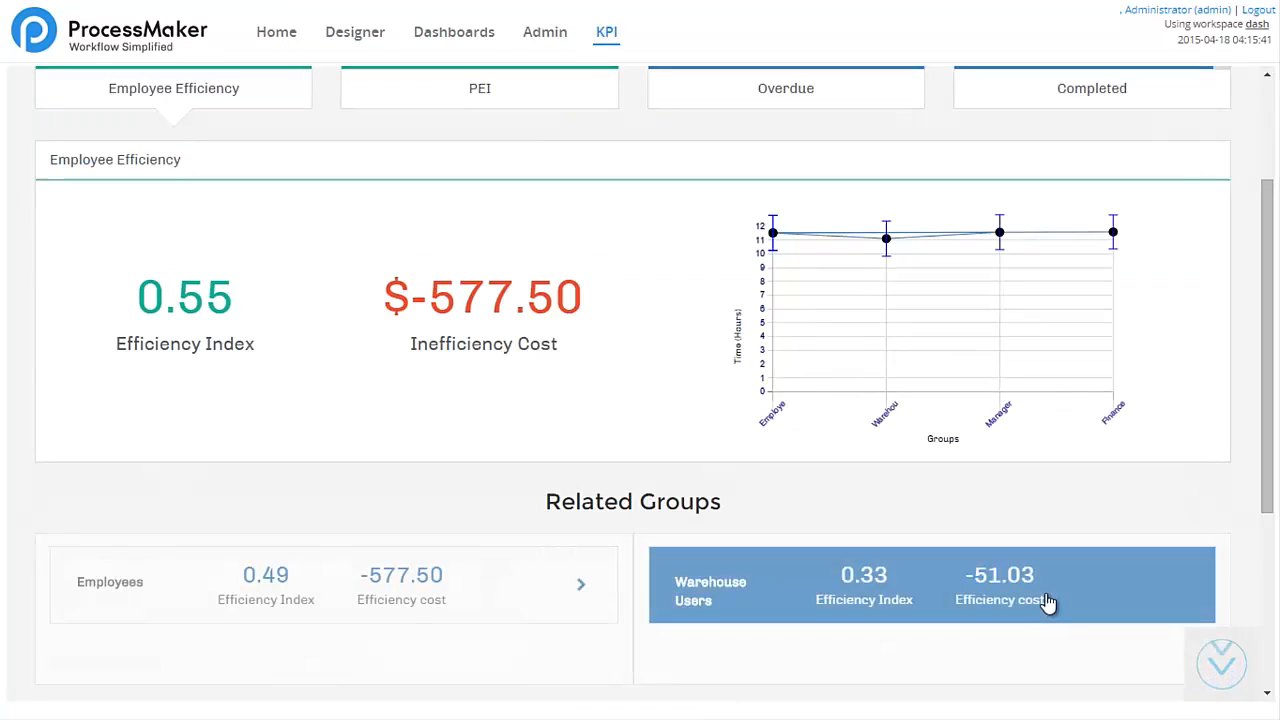
pyautogui.scroll(-3)
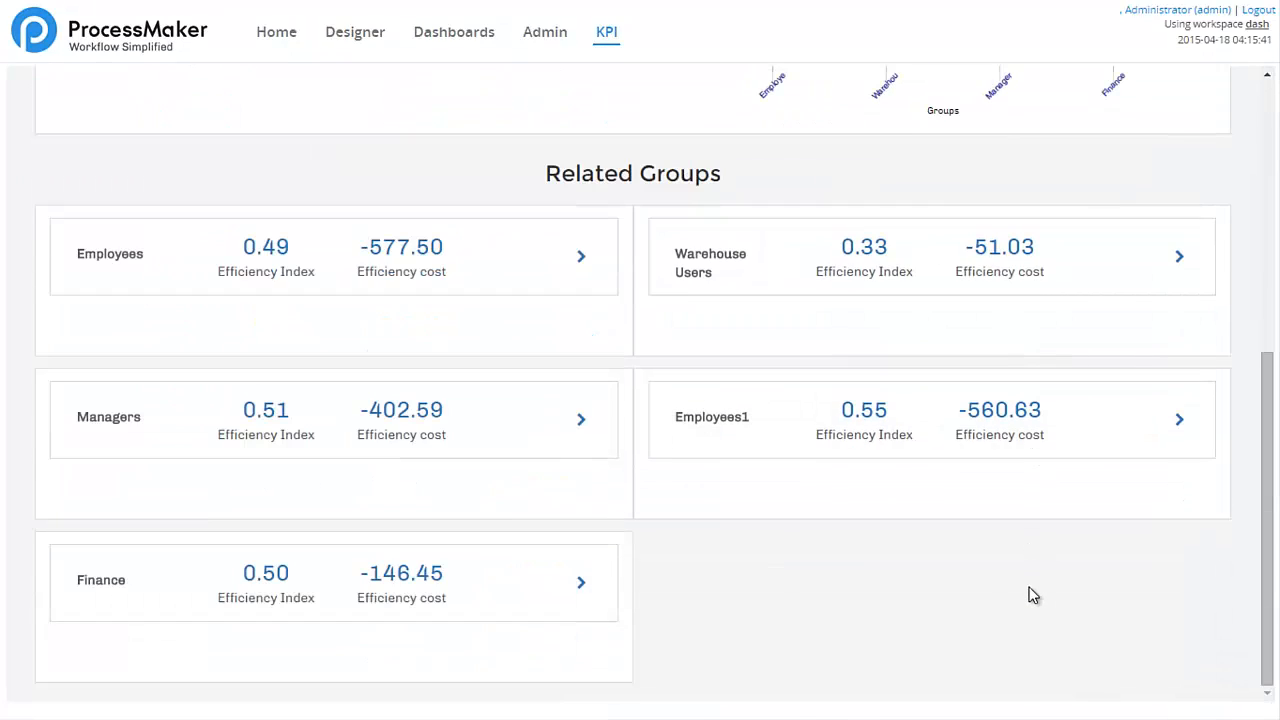
pyautogui.moveTo(428, 277)
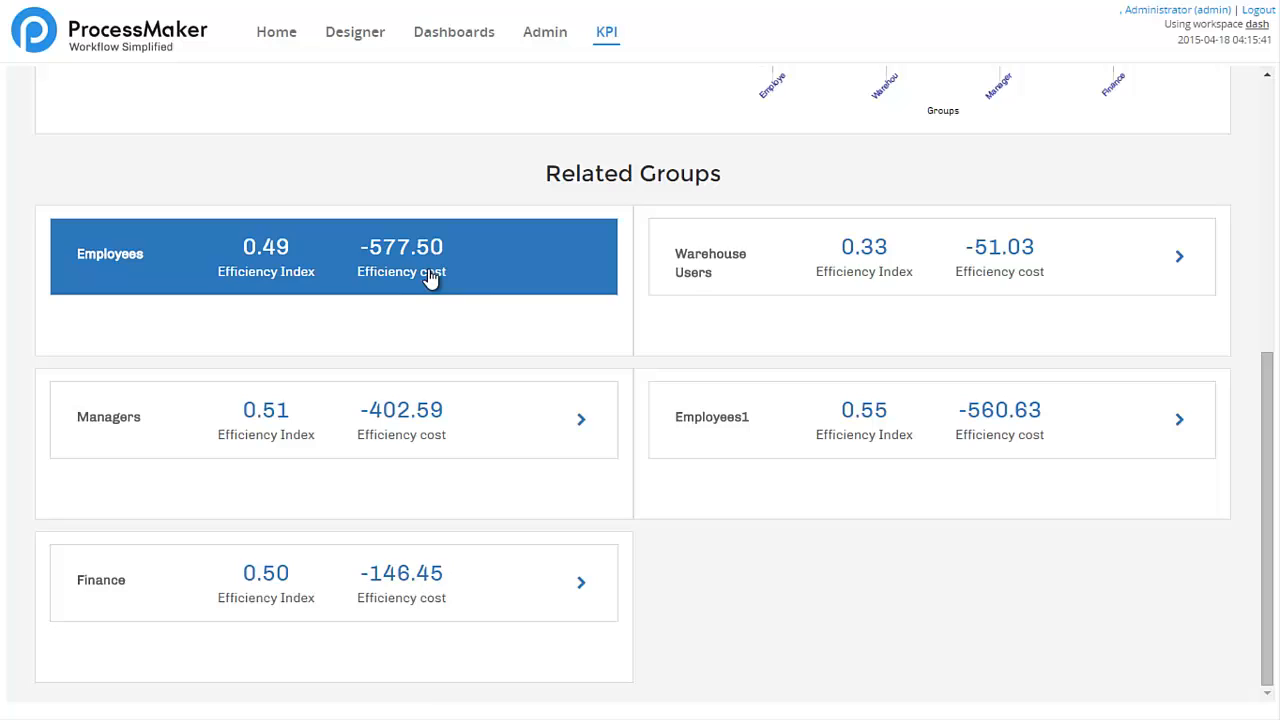
pyautogui.click(333, 256)
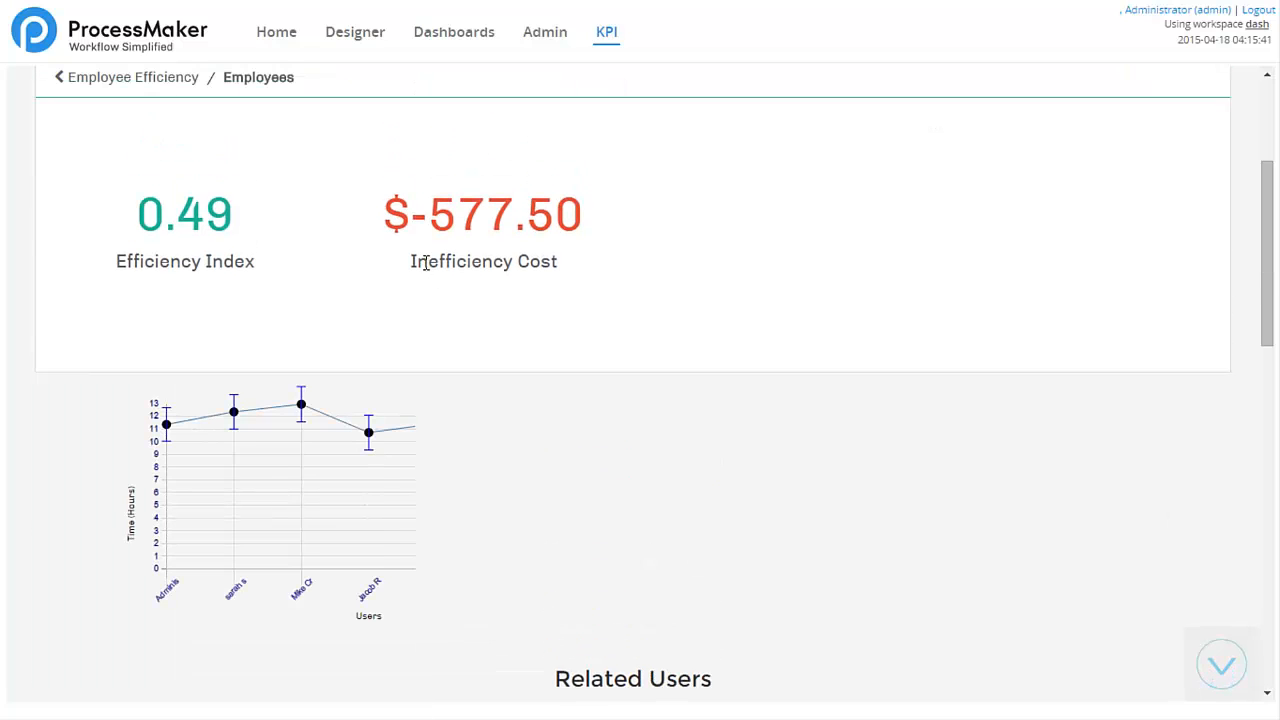
pyautogui.scroll(-3)
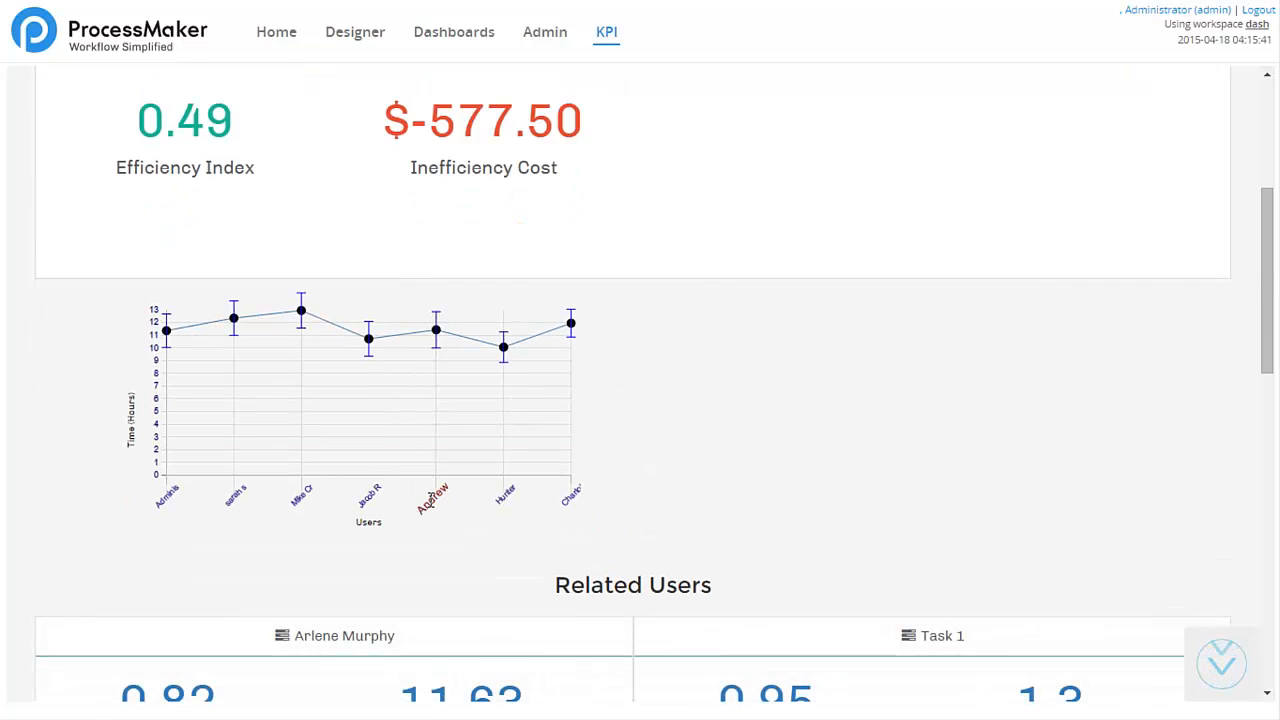
pyautogui.moveTo(302, 312)
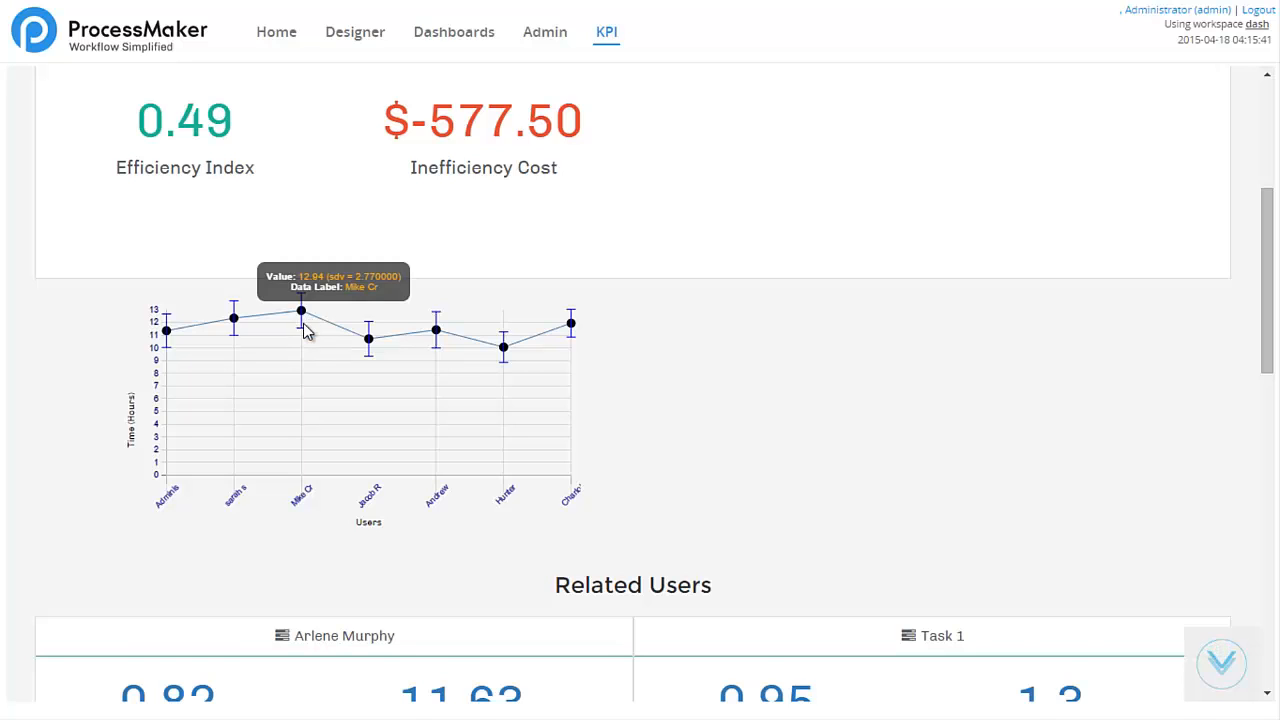
pyautogui.scroll(-3)
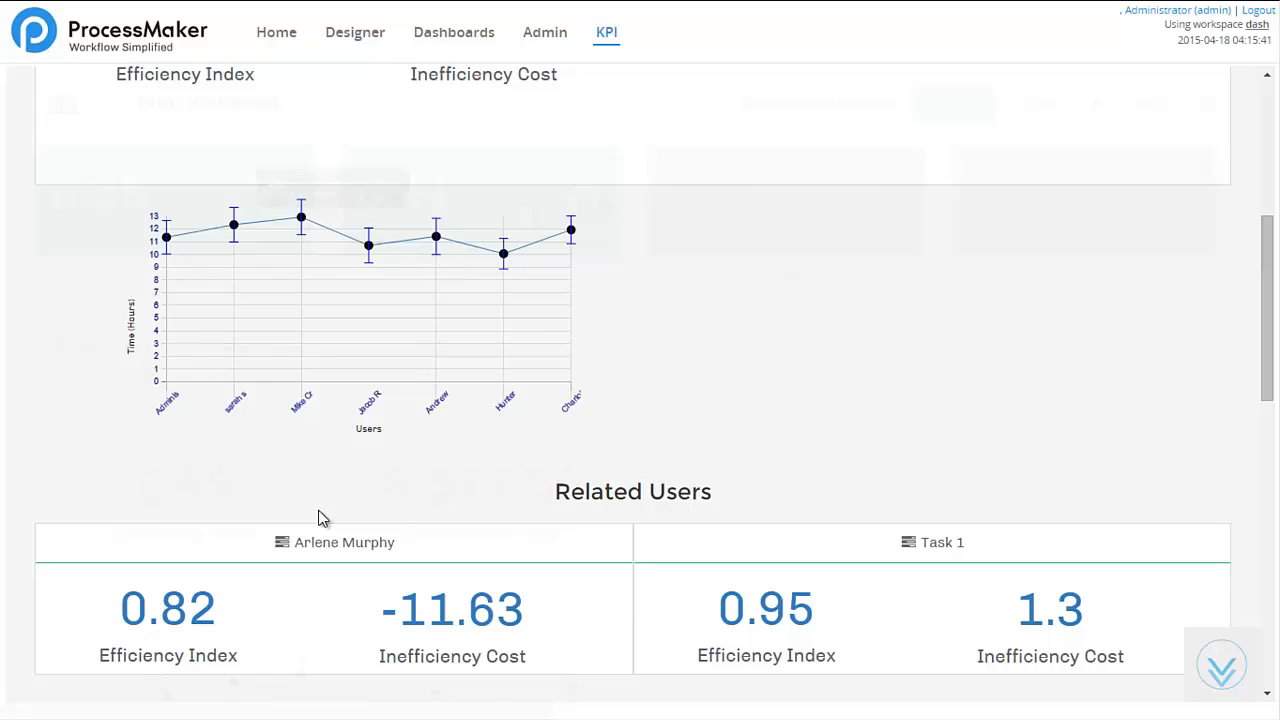